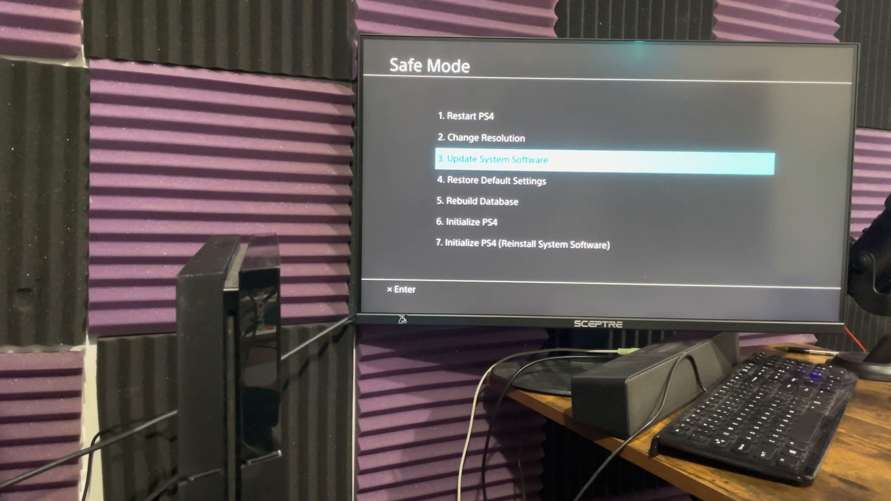
- Return to 'Update System Software' and highlight '3. Update Using Internet' in its submenu
key("Down")
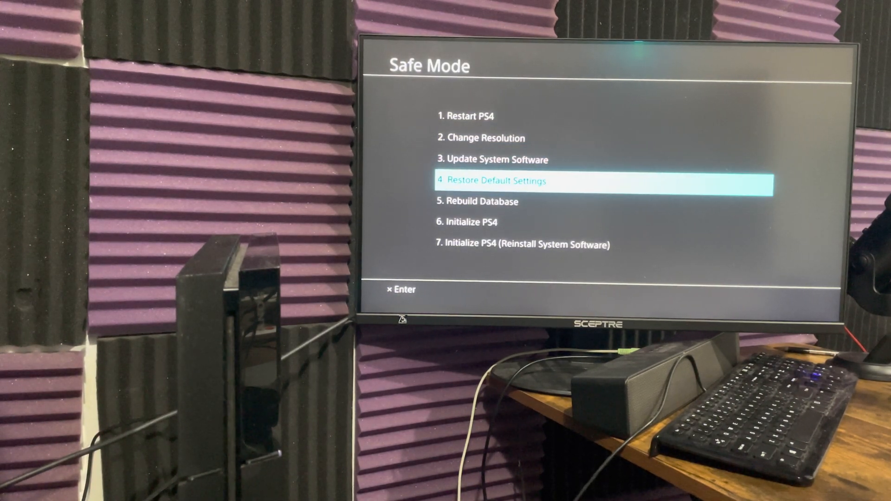
key("up")
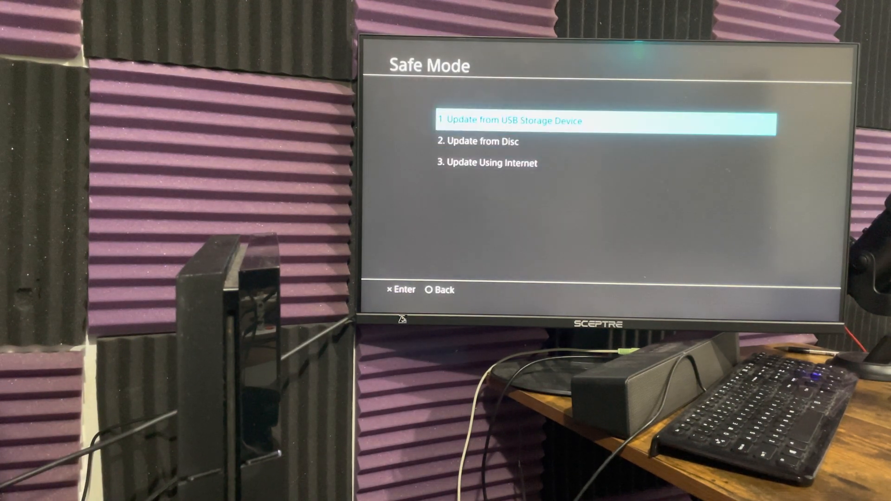
key("down")
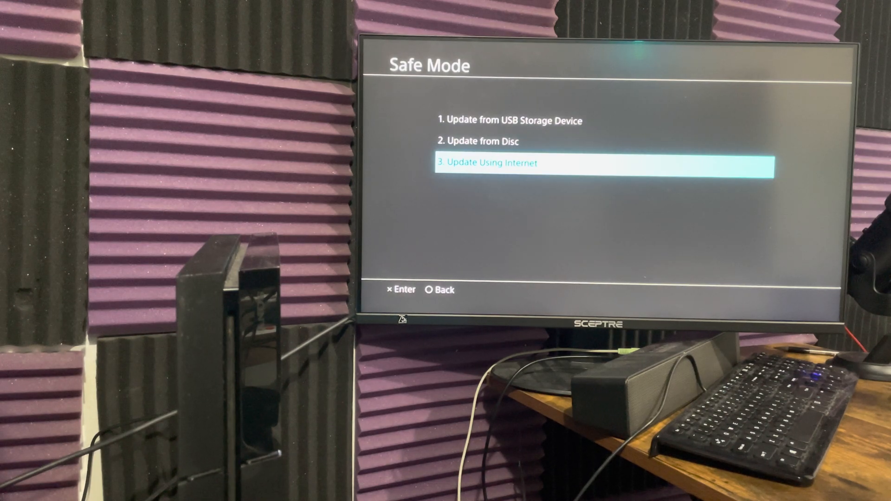